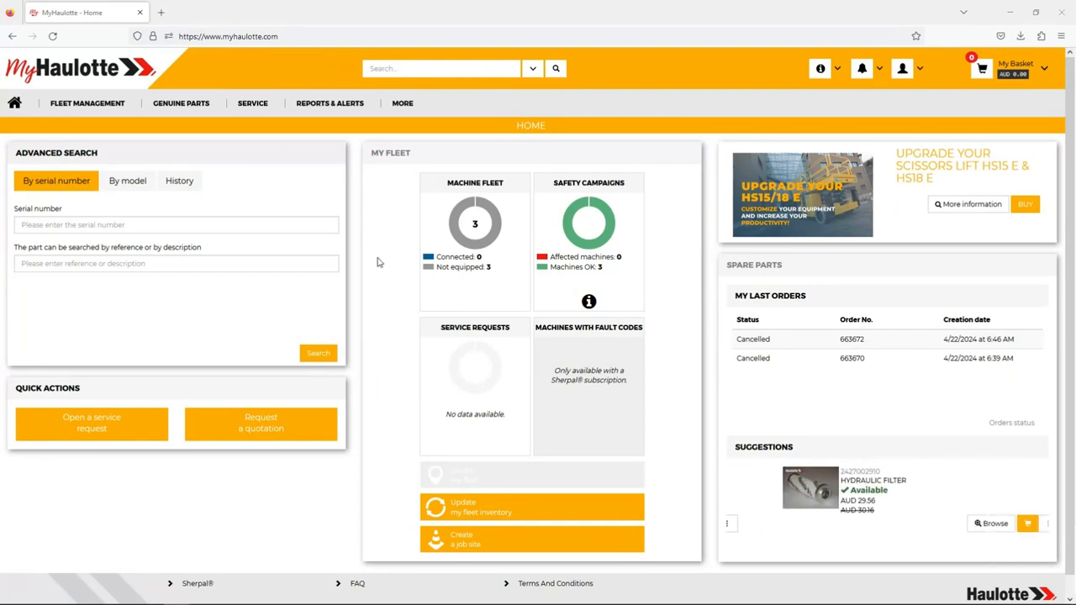
Search the site for serial number AD123017 to list its matching machine.
click(441, 68)
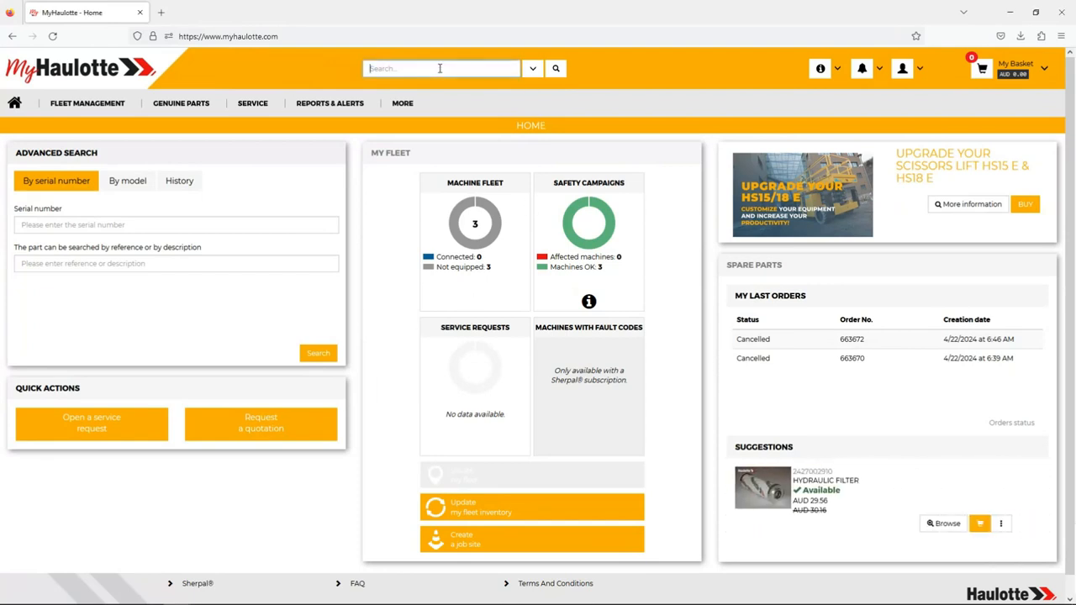
text(ad123017)
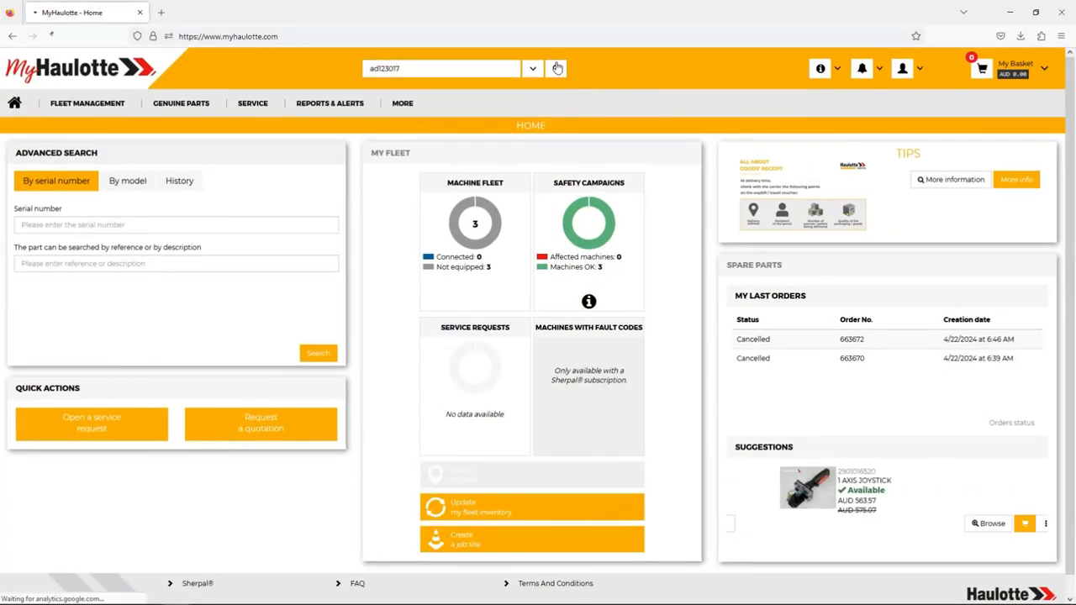
click(556, 68)
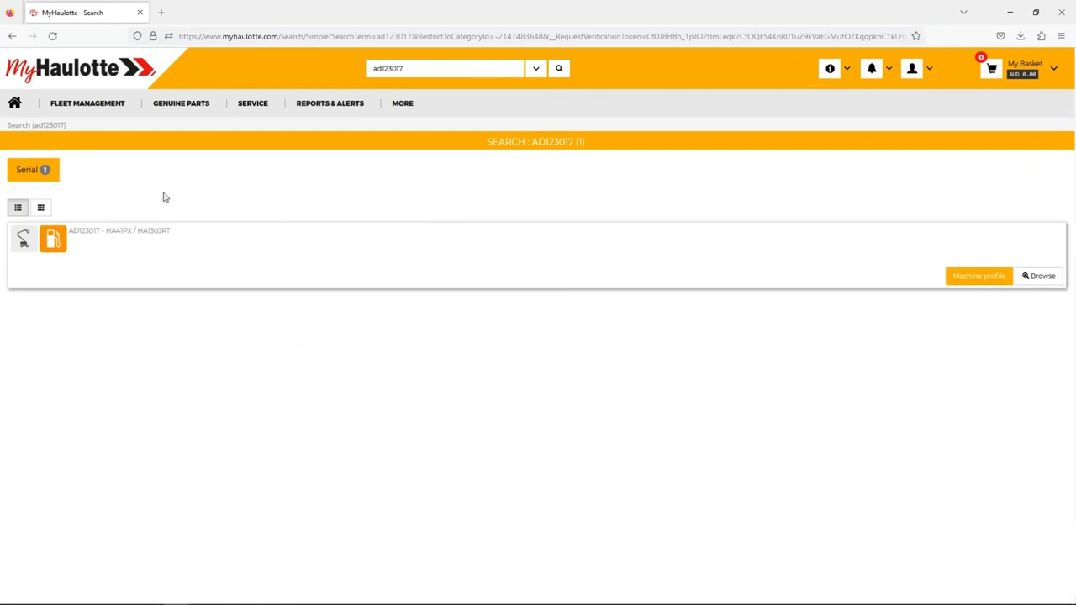
mouse_move(144, 312)
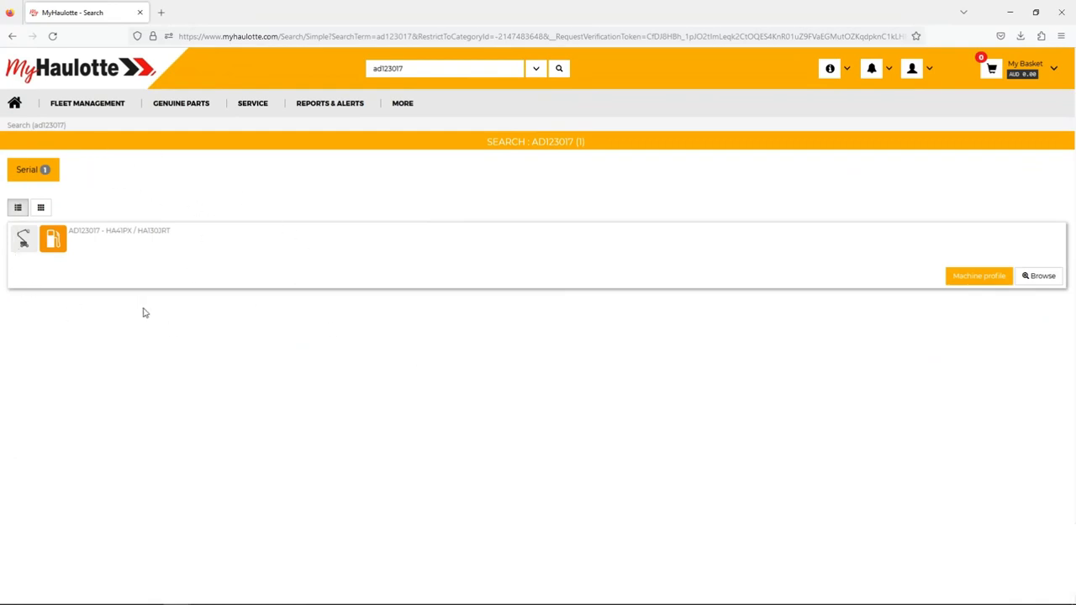
mouse_move(1014, 260)
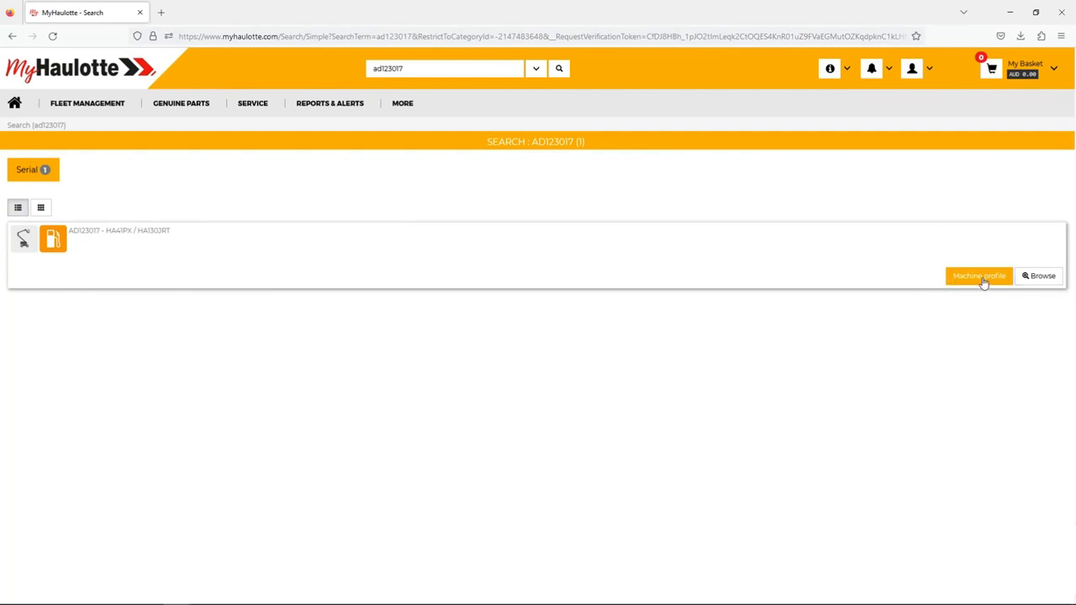
Open the machine profile for AD123017 (HA41PX / HA130JRT) from the search result.
click(979, 276)
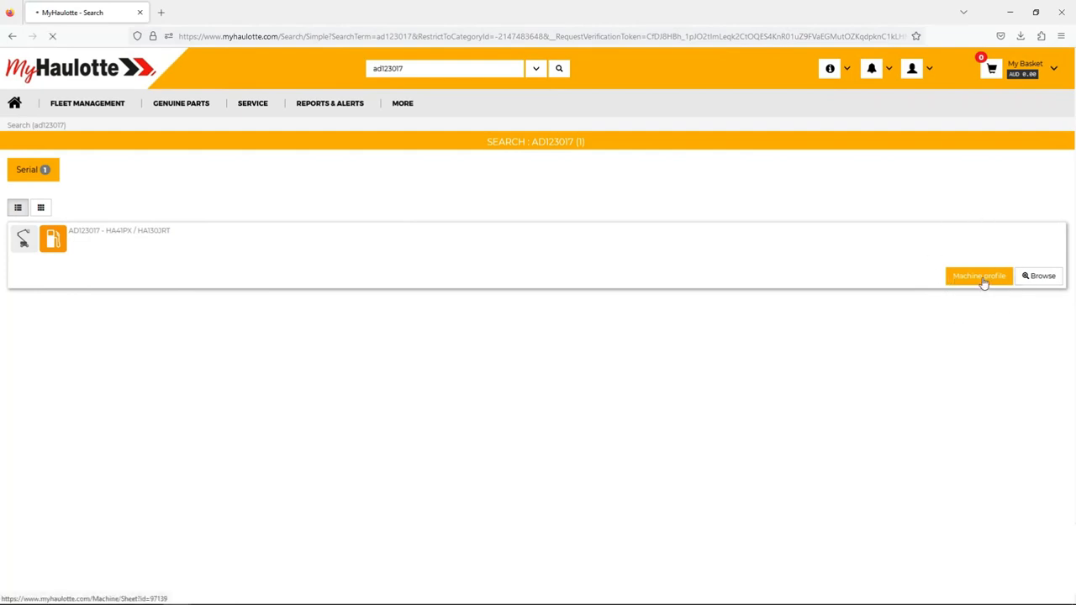
click(978, 276)
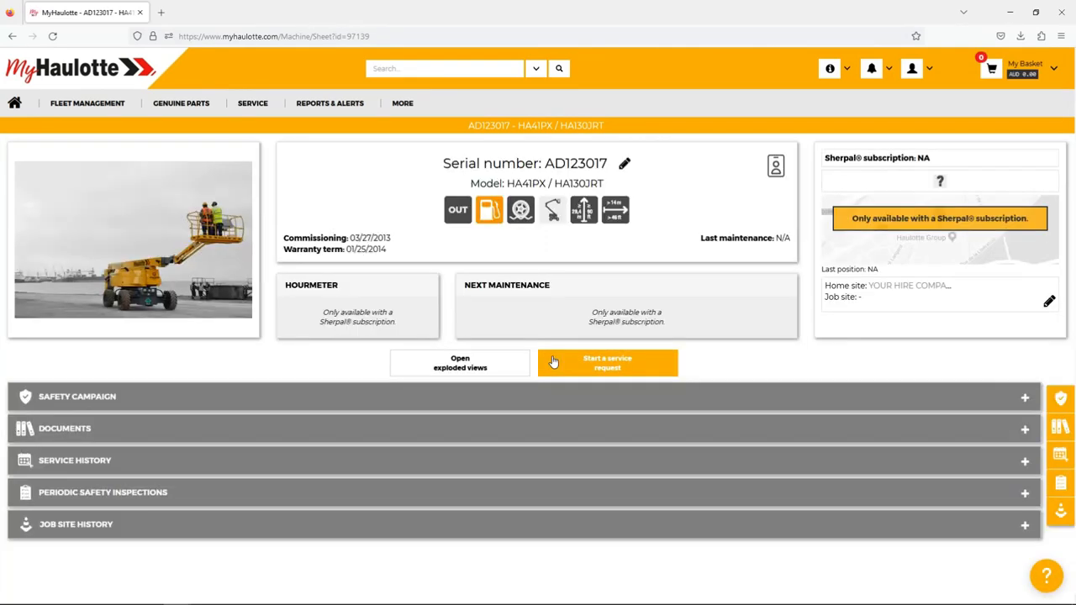
mouse_move(874, 198)
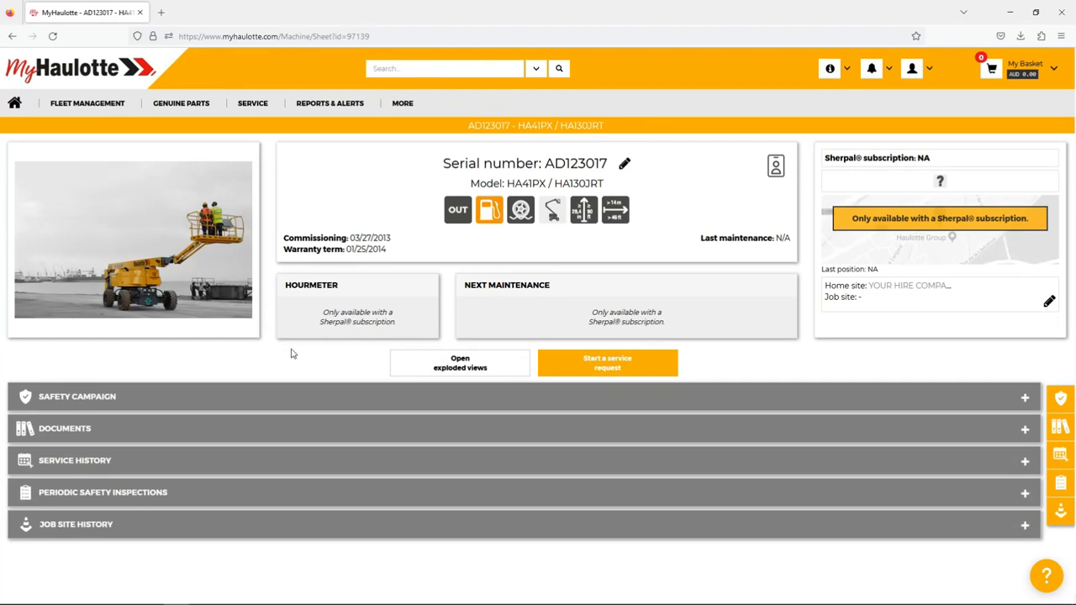
mouse_move(215, 397)
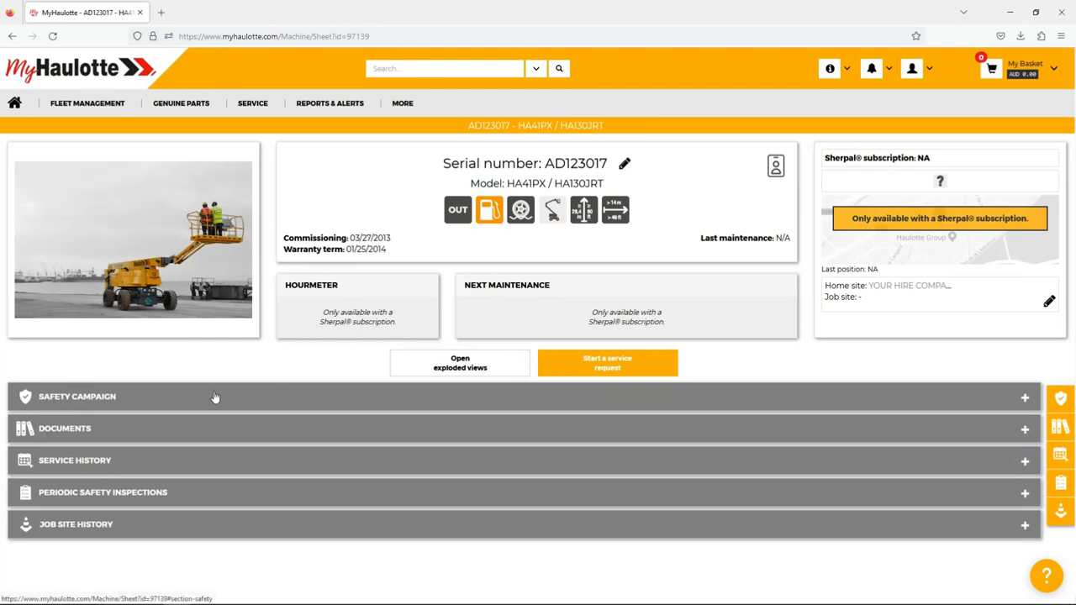
mouse_move(516, 420)
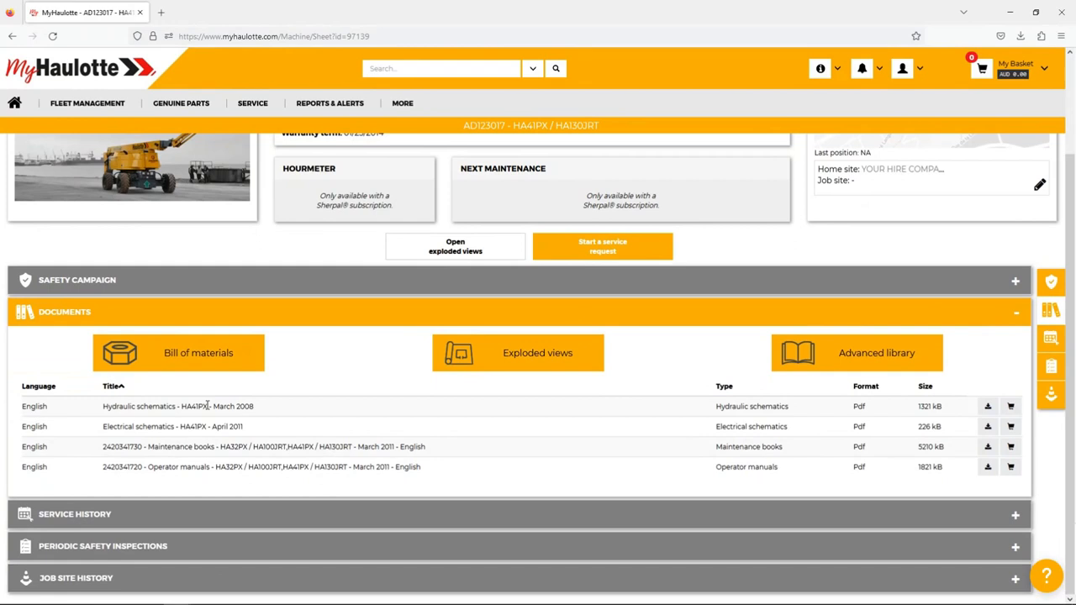
mouse_move(377, 488)
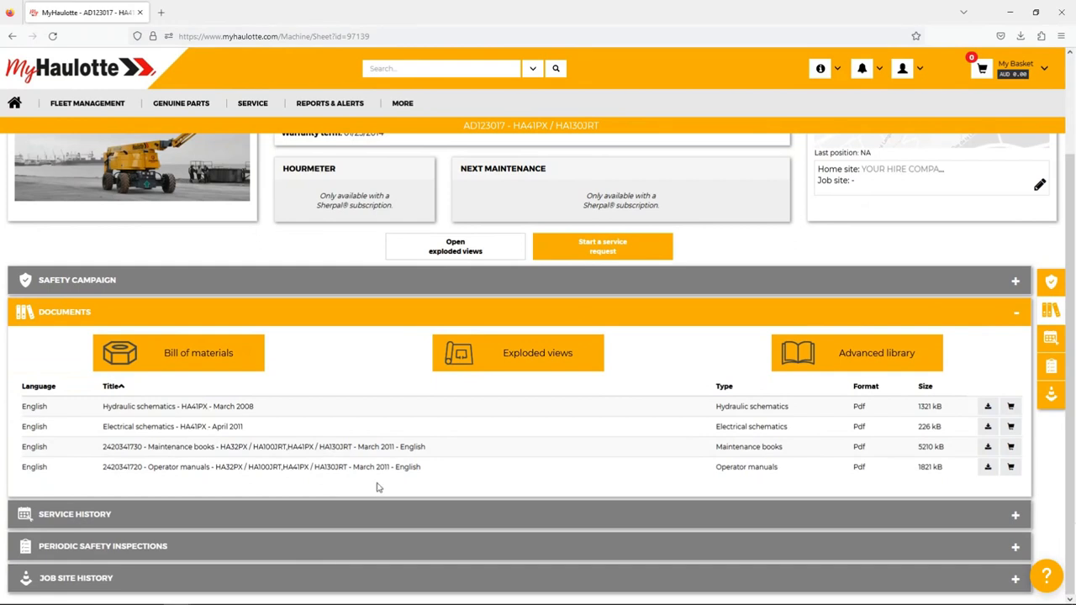
mouse_move(190, 425)
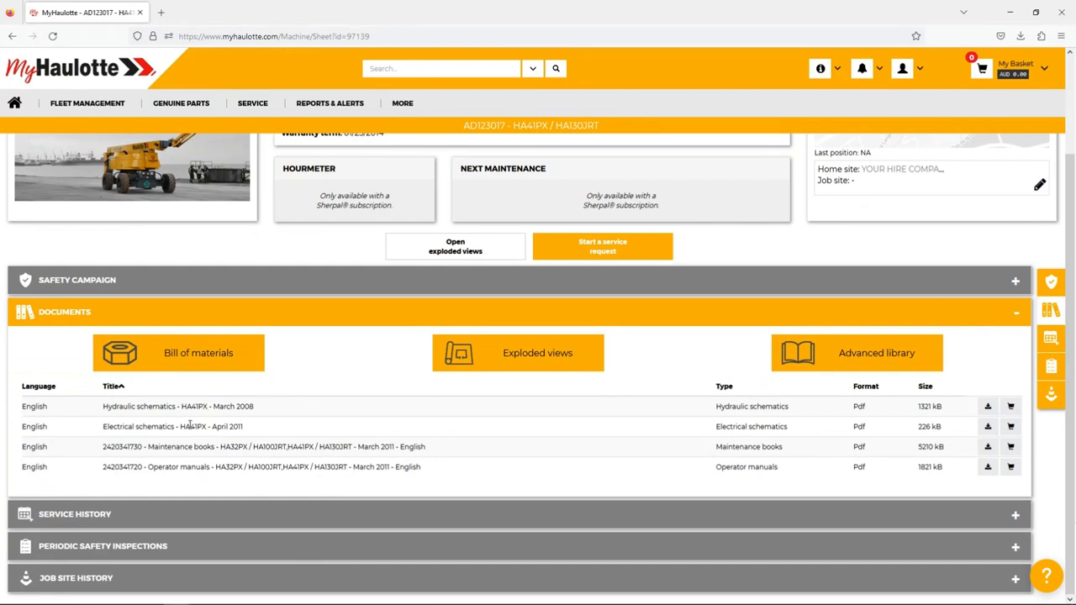
Download the April 2011 HA41PX electrical schematics and open the PDF.
click(988, 426)
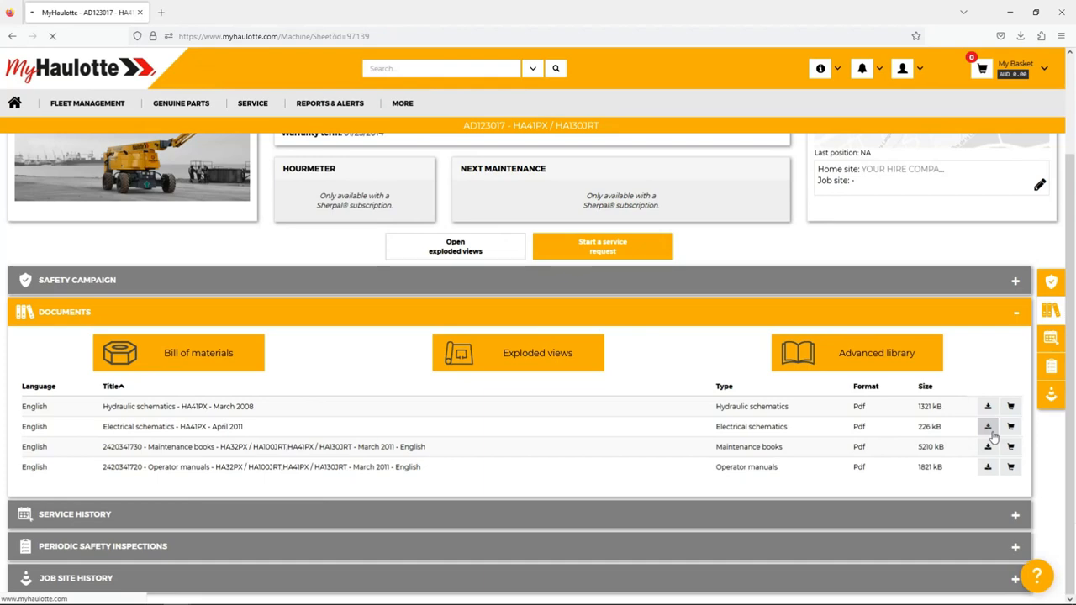
click(988, 427)
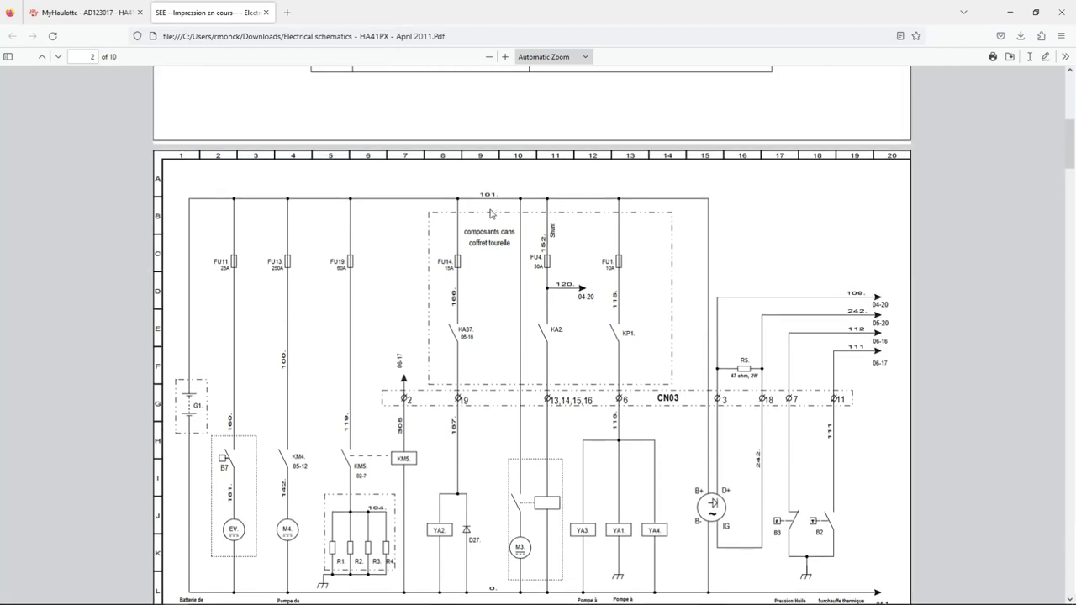
Scroll the schematics PDF down to page 4 of 10, the turret SPU CAN gateway diagram.
scroll(down, 3)
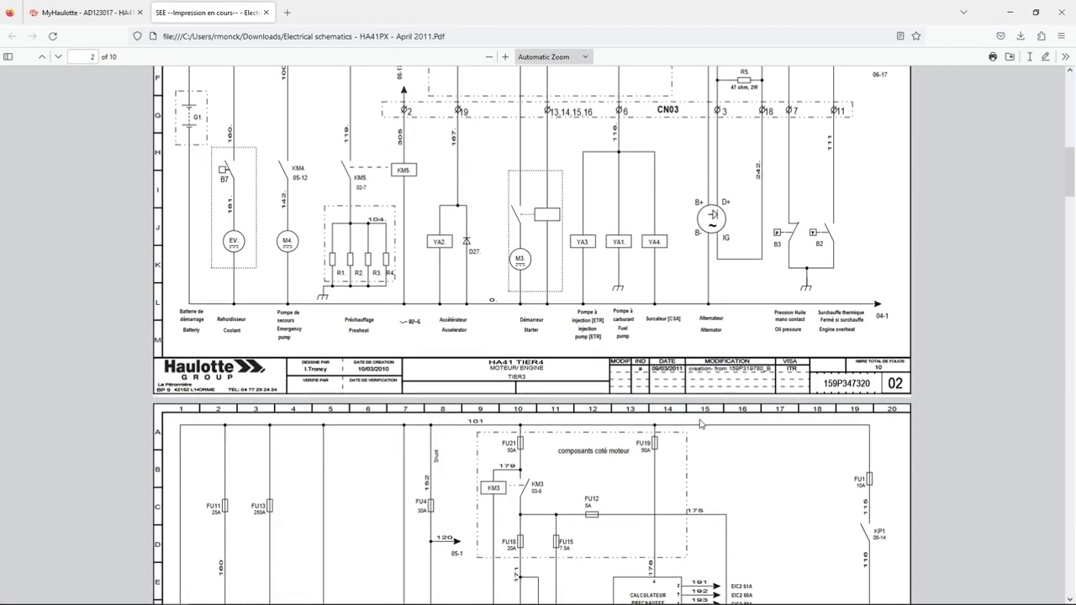
scroll(down, 3)
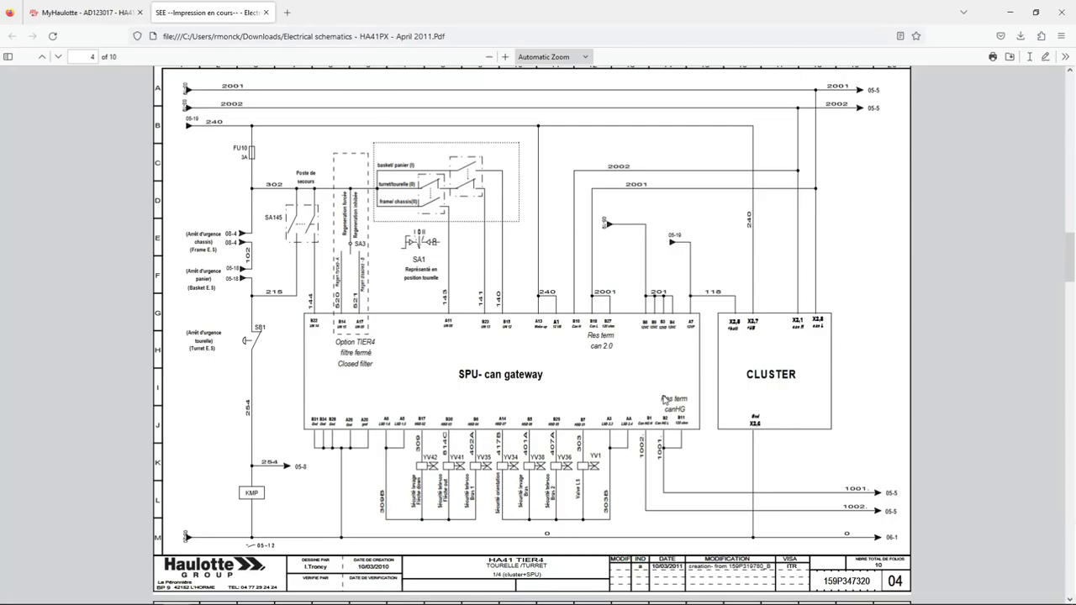
scroll(down, 3)
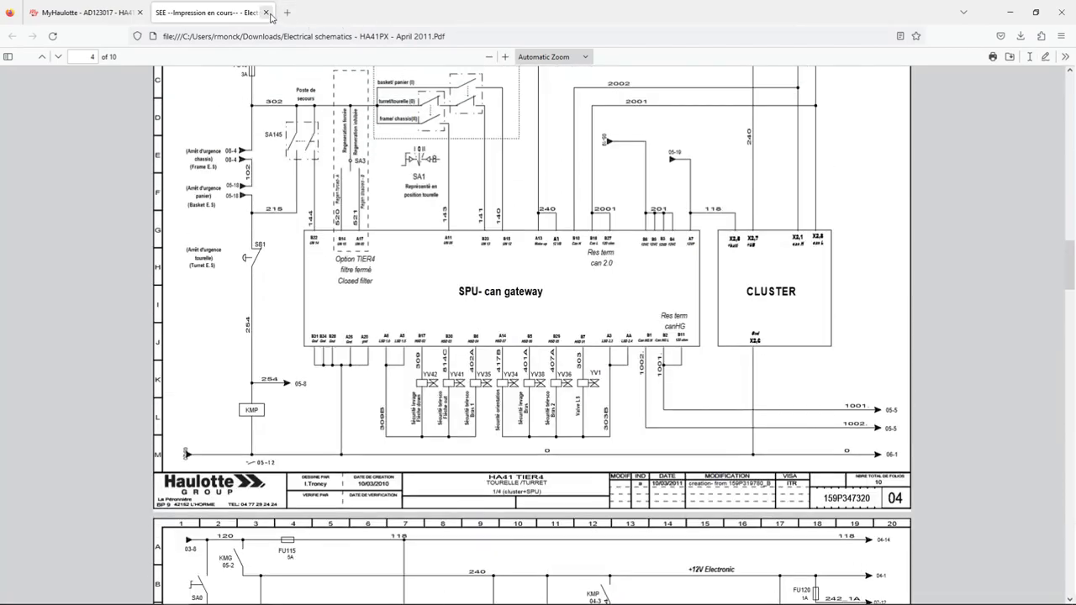
Close the schematics, download the hydraulic schematics and operator manual, and view the manual PDF.
click(265, 12)
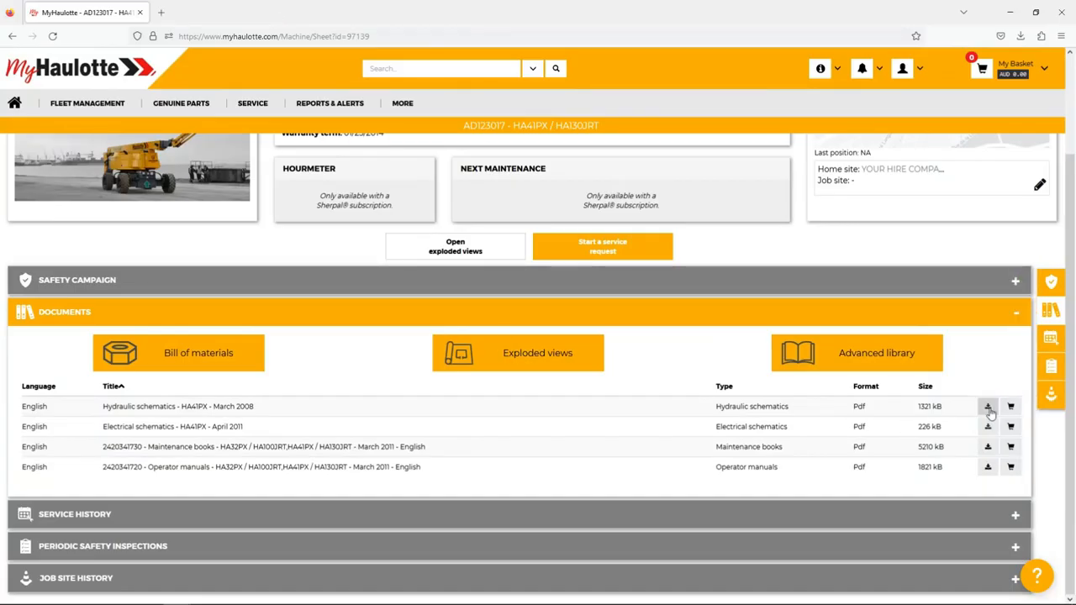
click(988, 406)
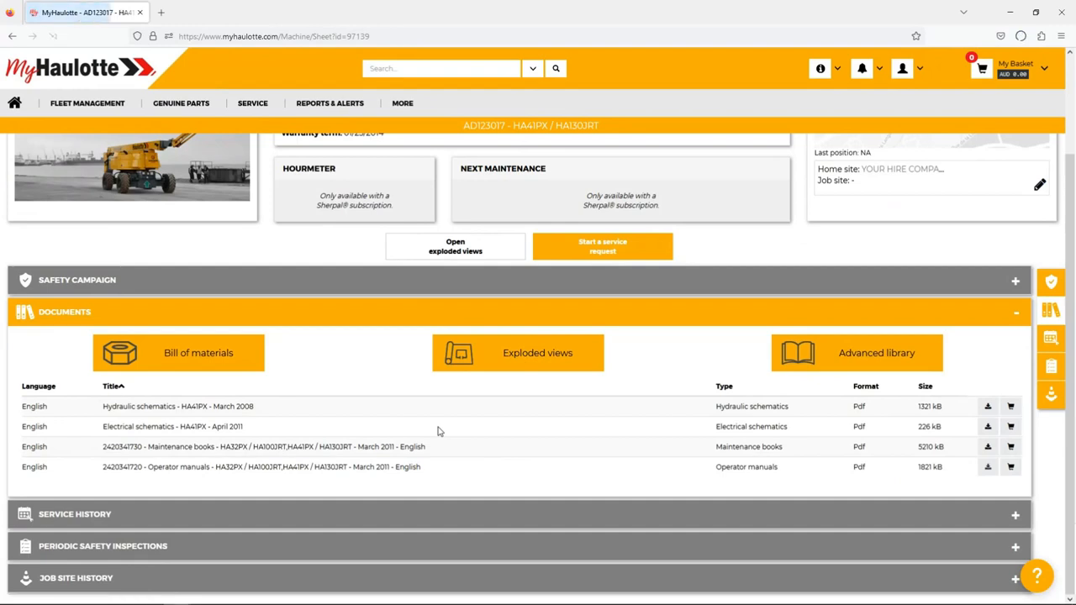
click(988, 467)
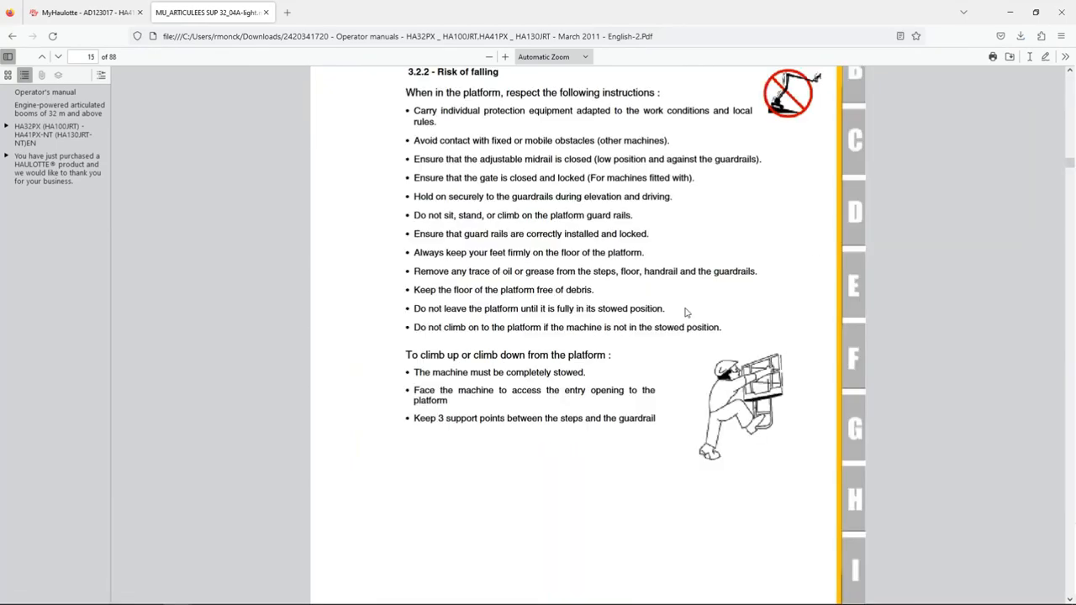
scroll(up, 3)
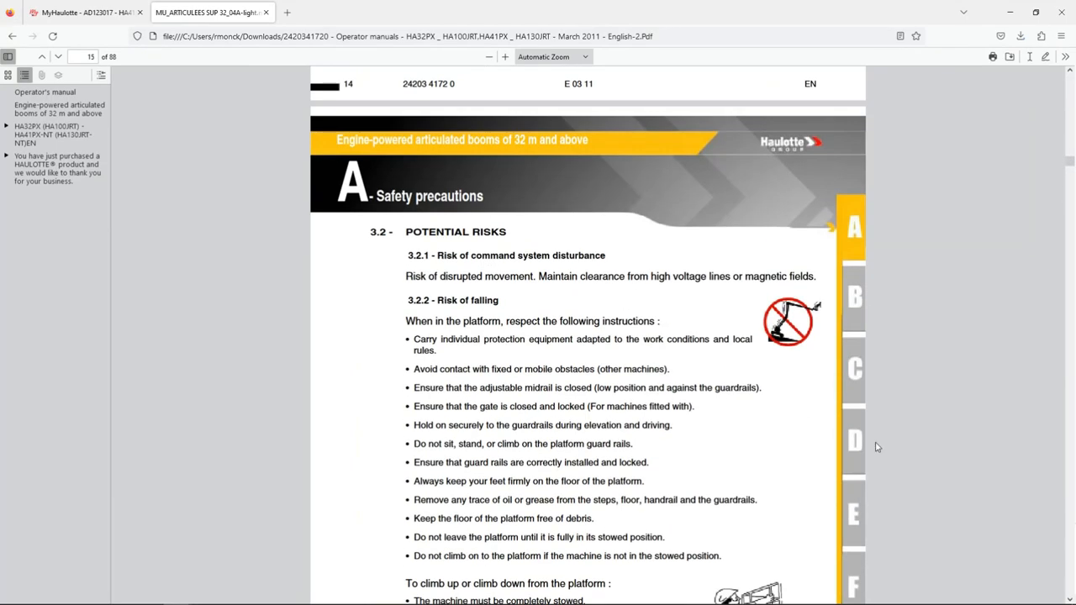